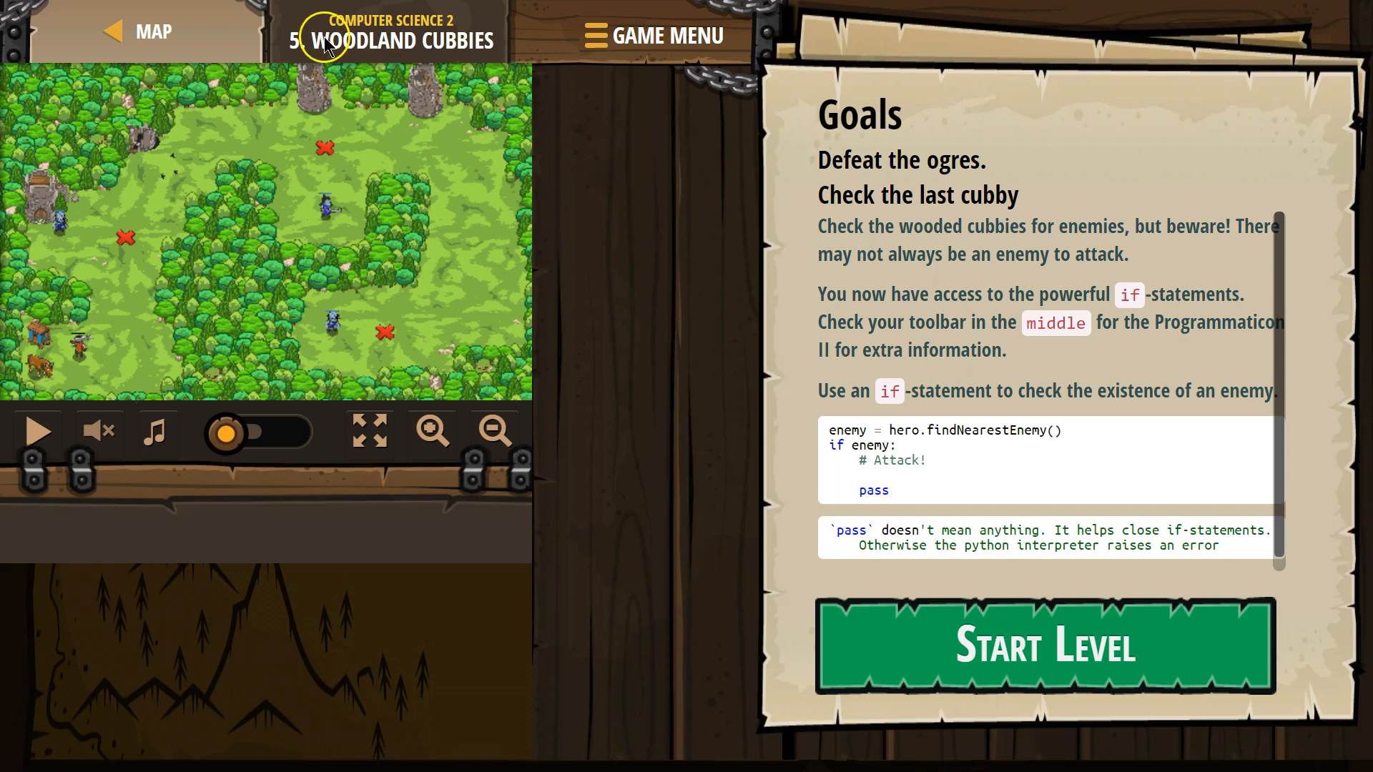
{"action": "mouse_move", "coordinate": [462, 56]}
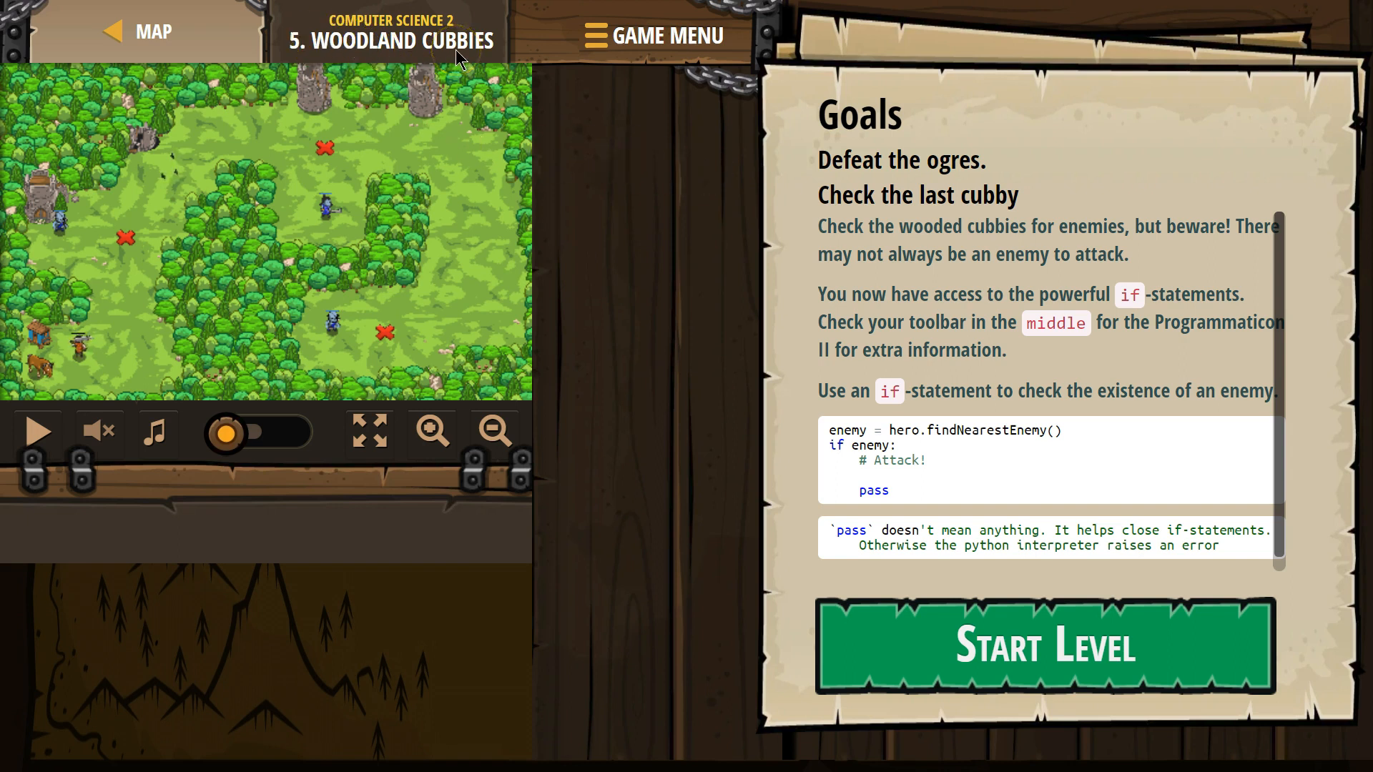
{"action": "mouse_move", "coordinate": [910, 172]}
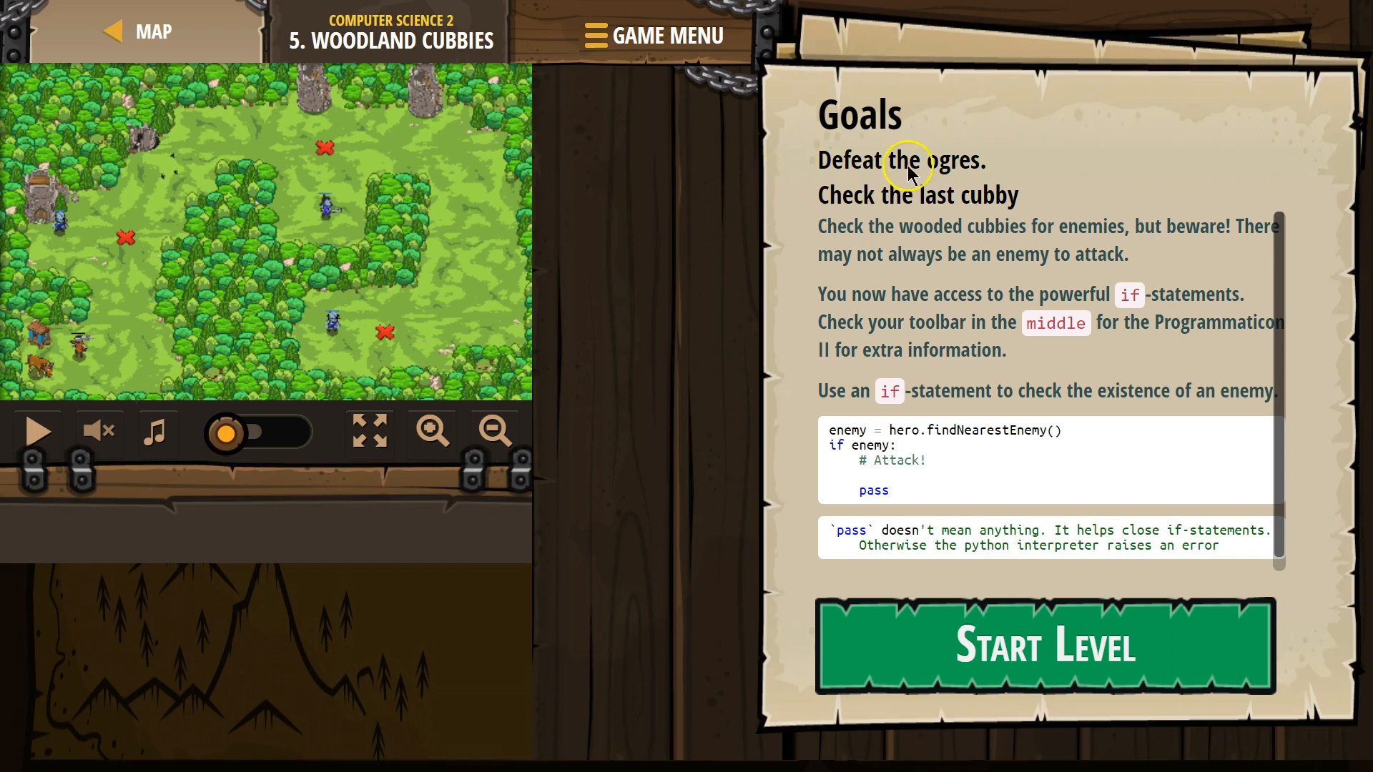
{"action": "mouse_move", "coordinate": [998, 125]}
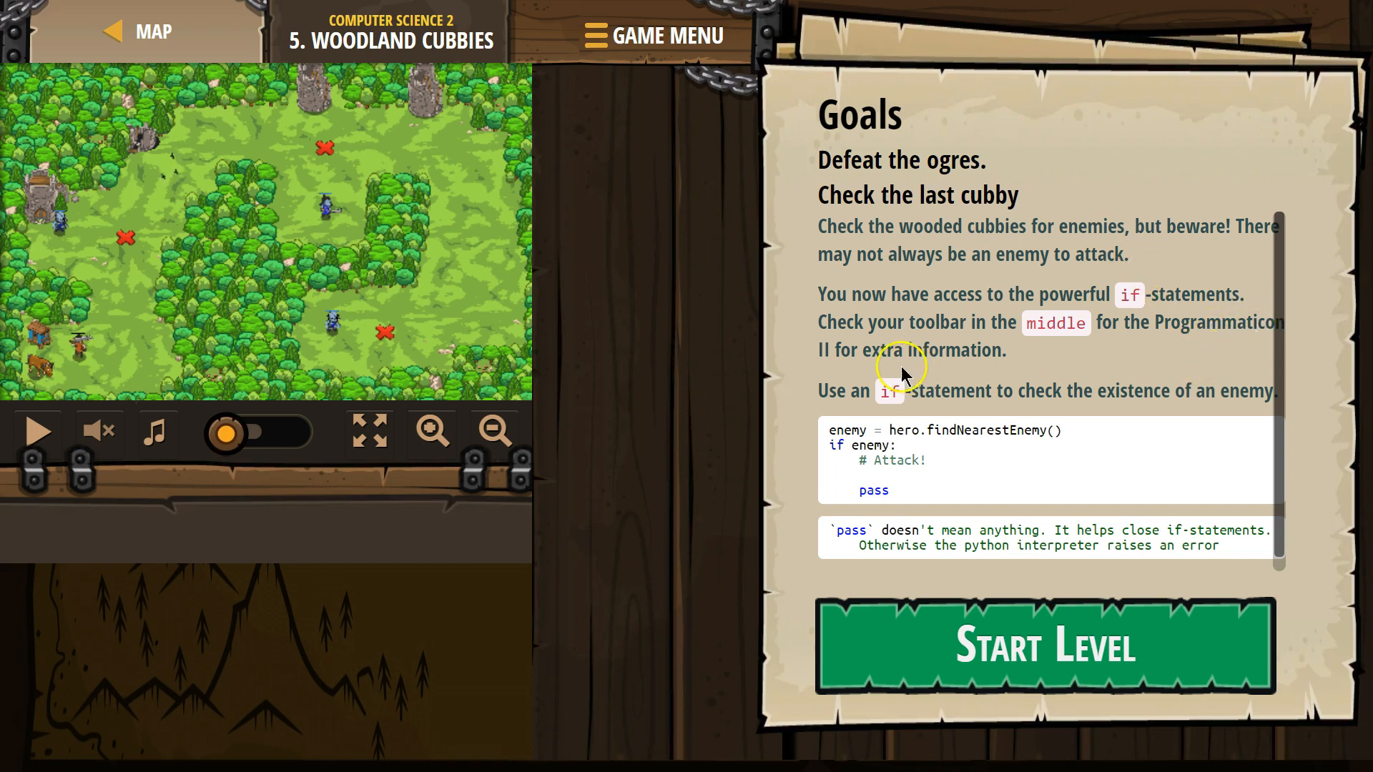
{"action": "mouse_move", "coordinate": [959, 404]}
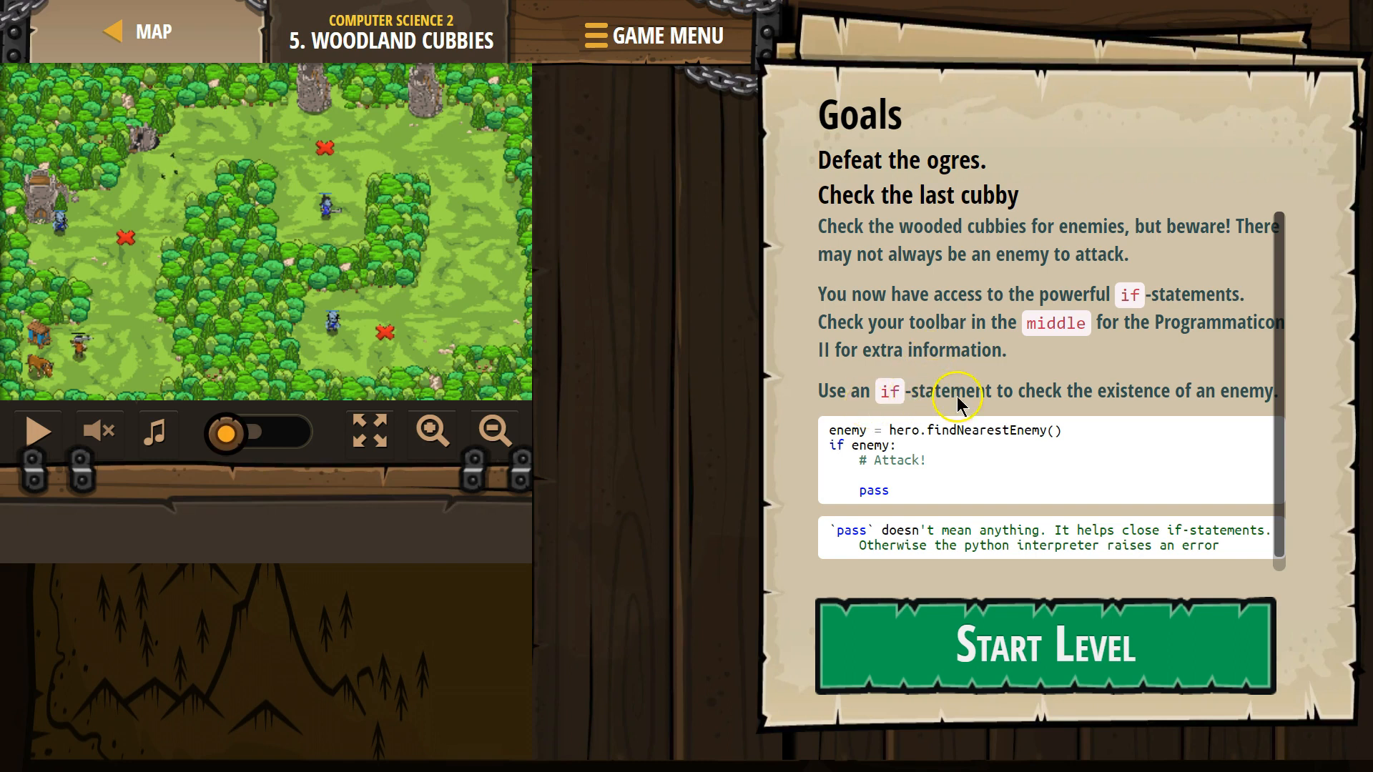
{"action": "mouse_move", "coordinate": [1192, 408]}
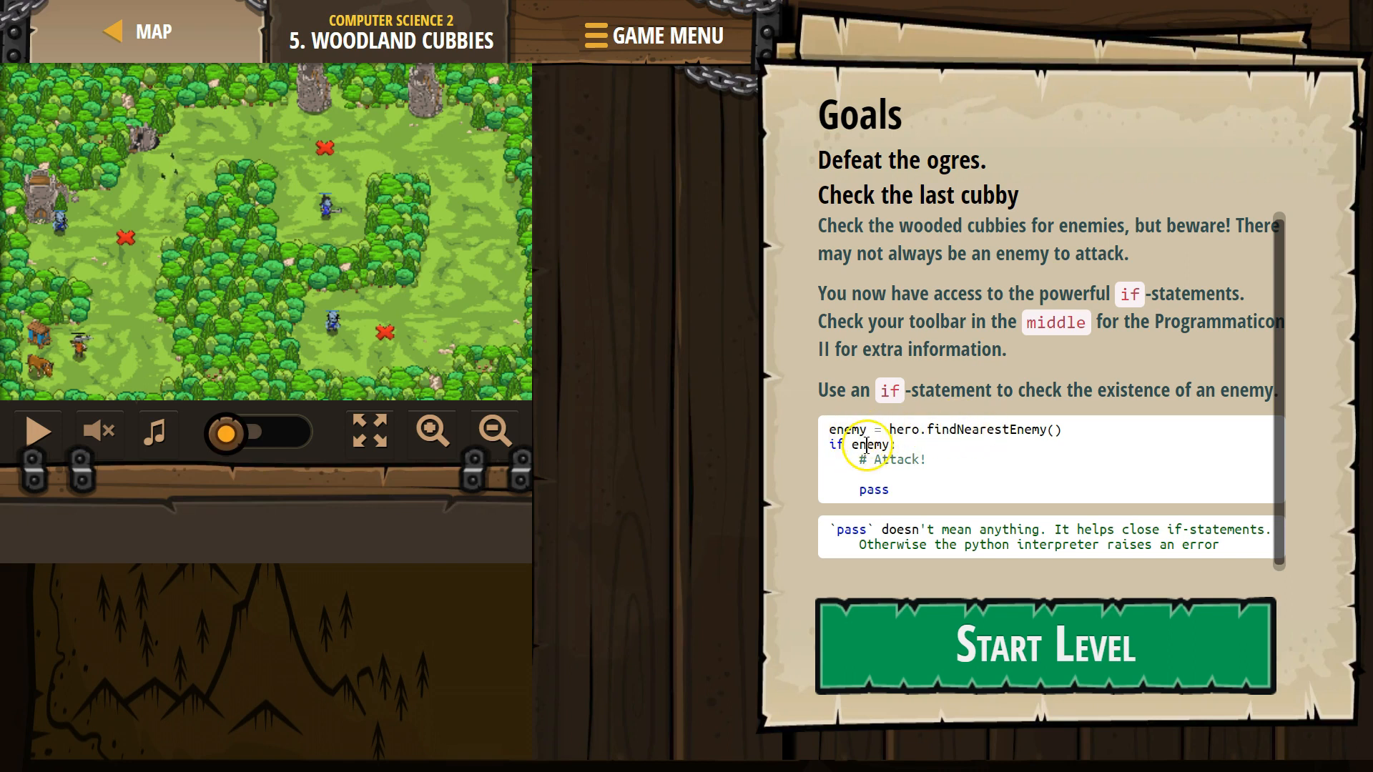
{"action": "mouse_move", "coordinate": [896, 465]}
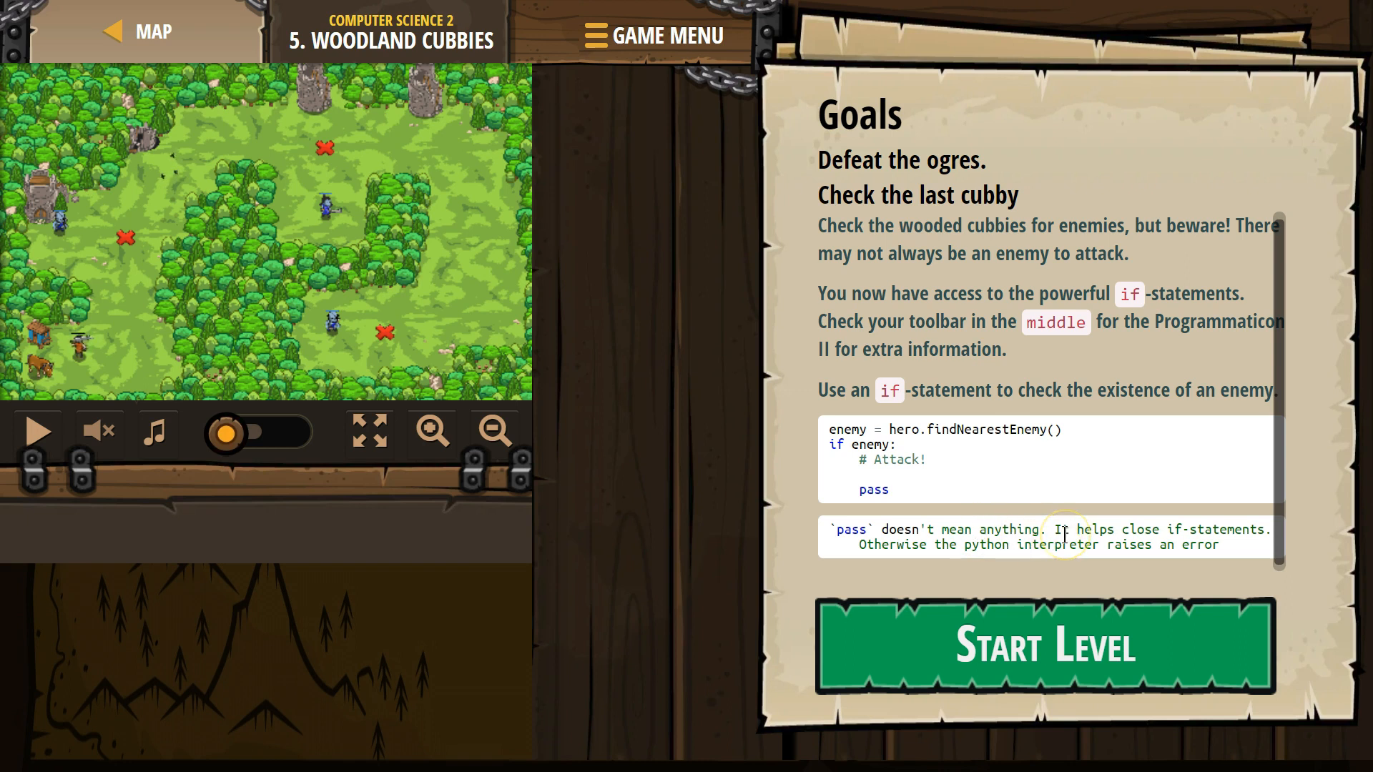
{"action": "mouse_move", "coordinate": [1037, 523]}
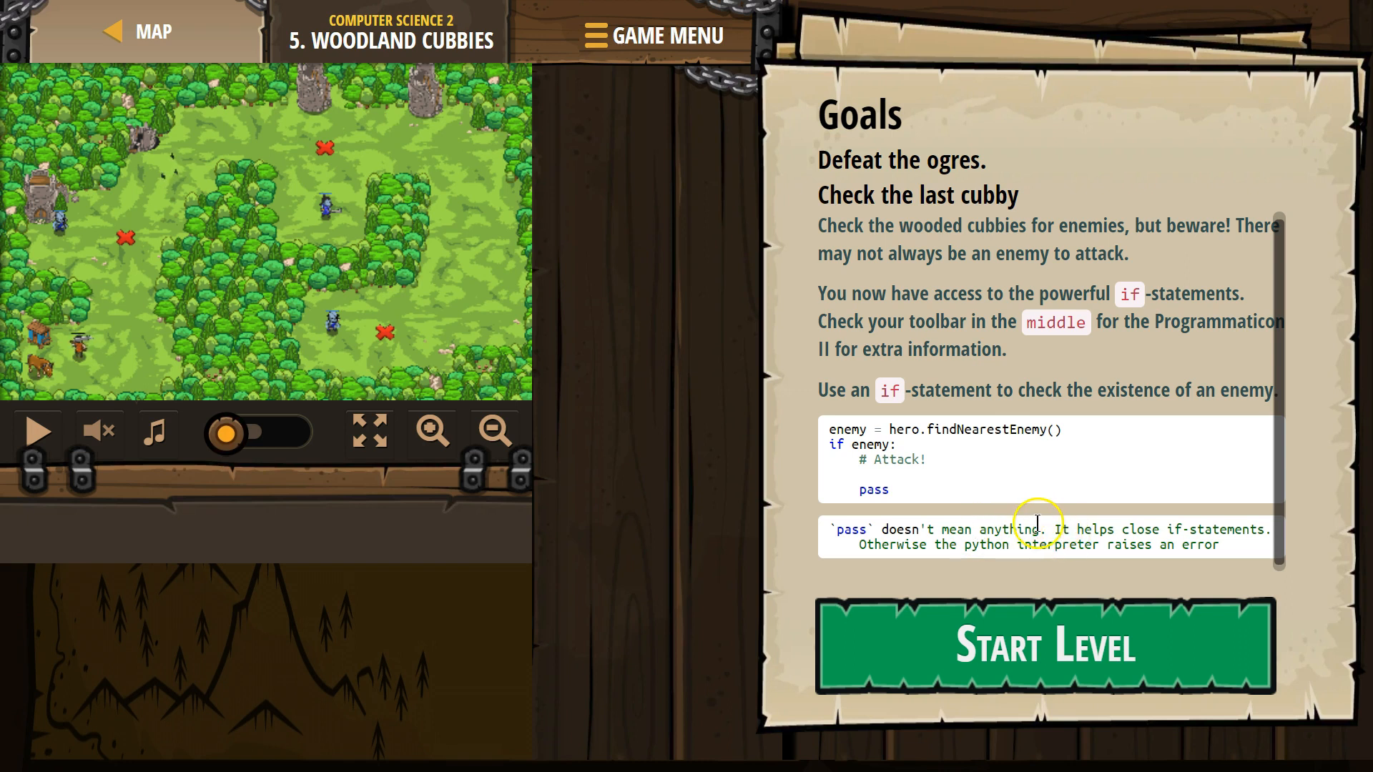
{"action": "mouse_move", "coordinate": [837, 426]}
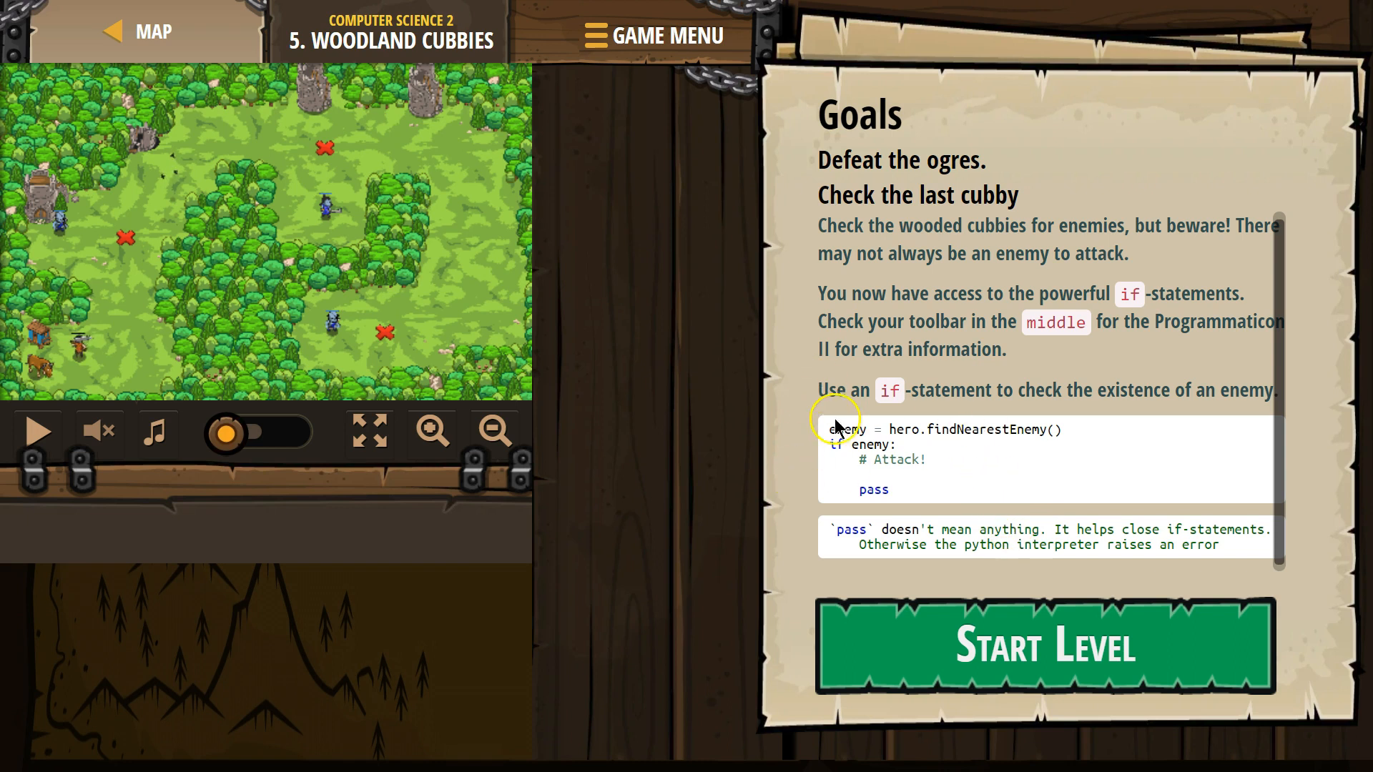
{"action": "mouse_move", "coordinate": [945, 615]}
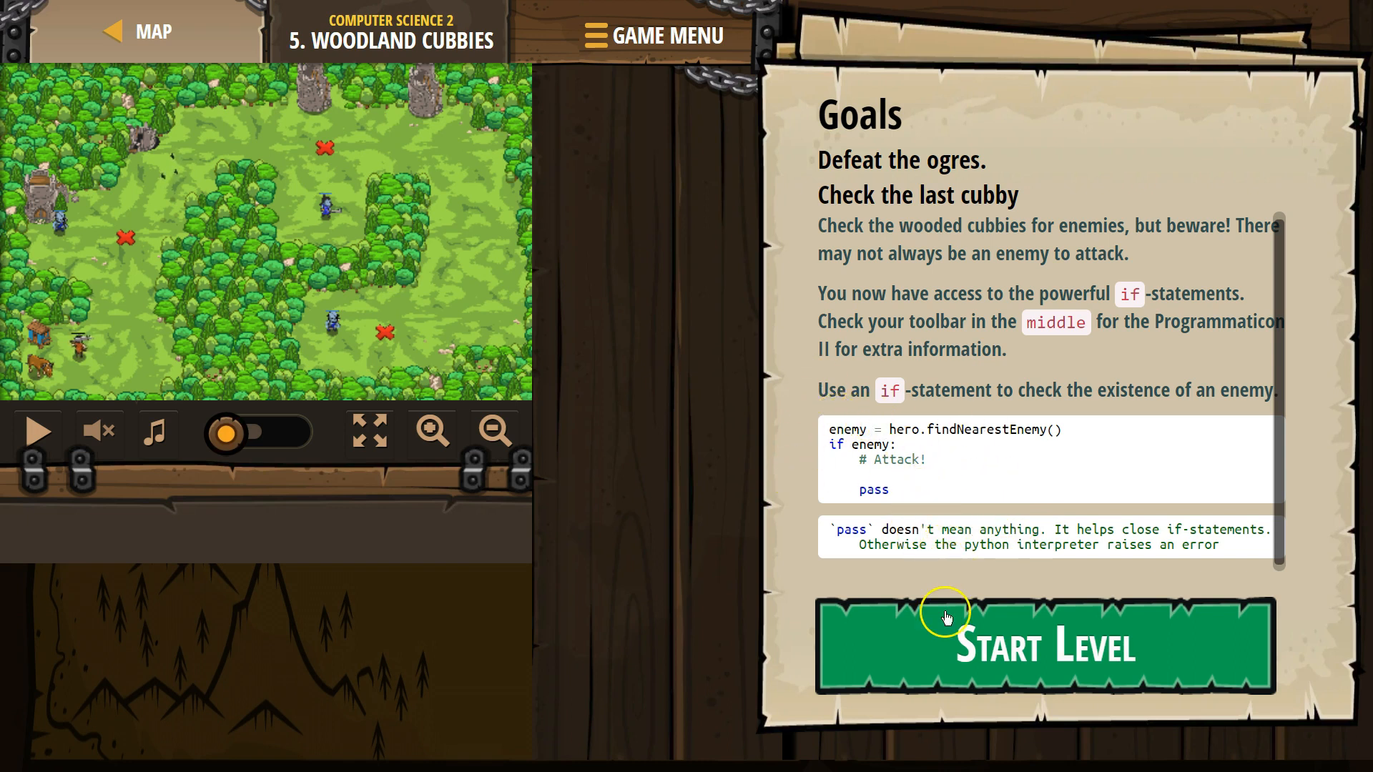
Start Woodland Cubbies and add hero.attack(enemy) under the second cubby's if-enemy block
{"action": "left_click", "coordinate": [1041, 645]}
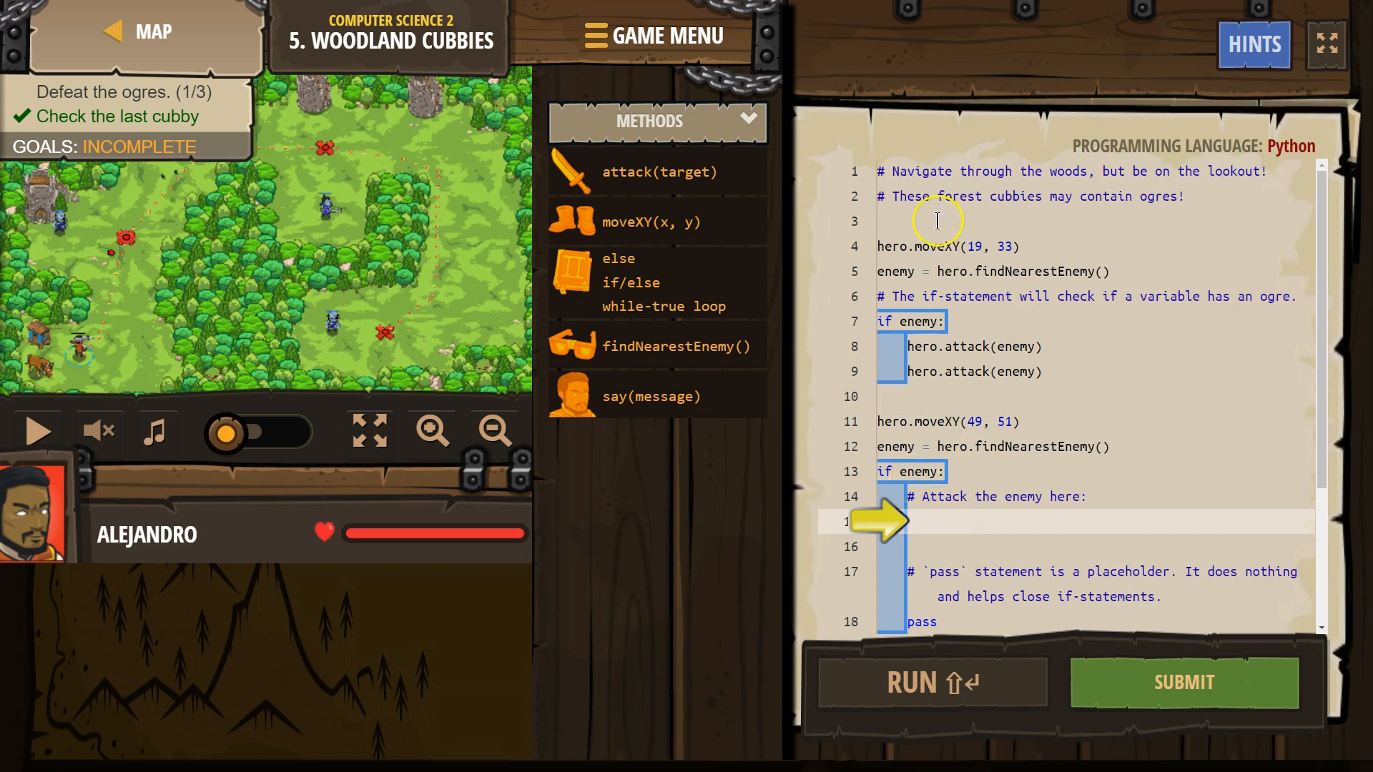
{"action": "scroll", "scroll_direction": "down", "scroll_amount": 3}
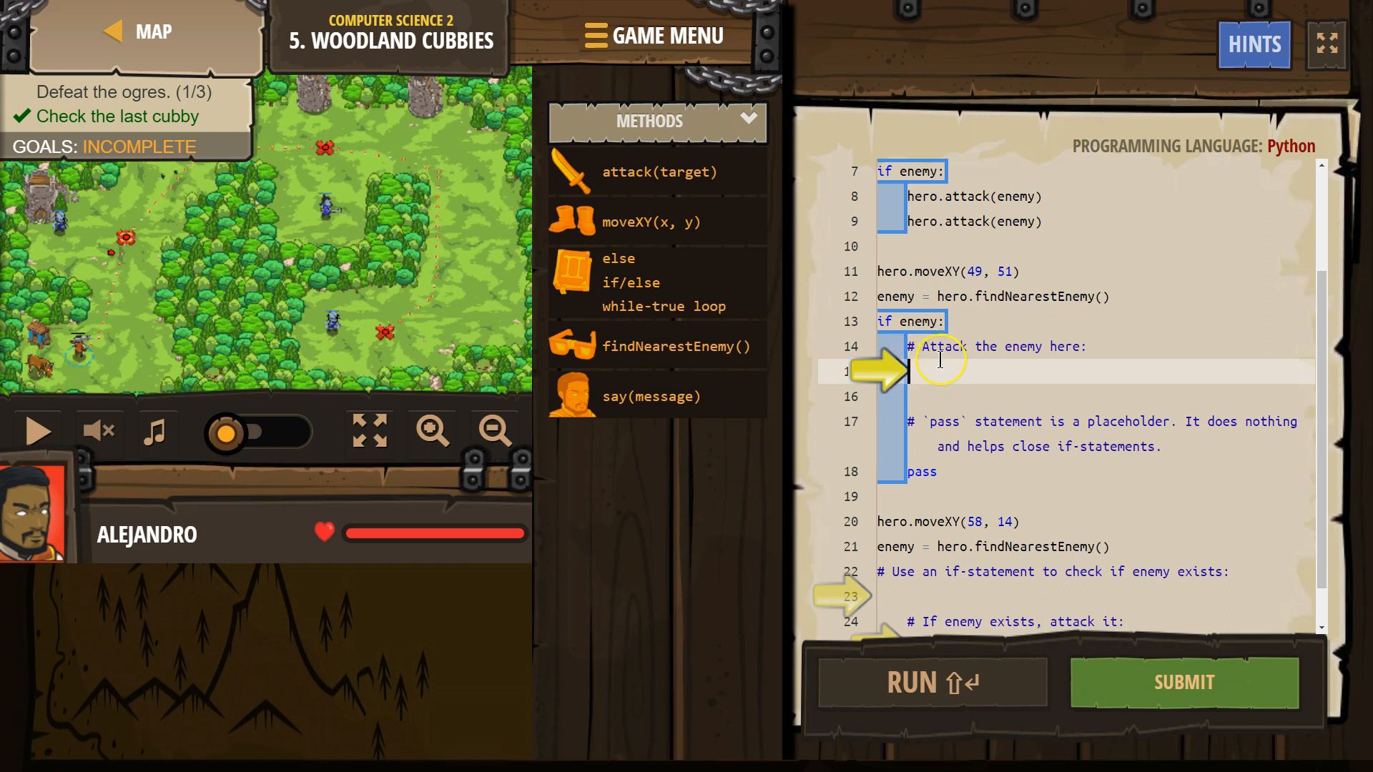
{"action": "type", "text": "attack(enemy"}
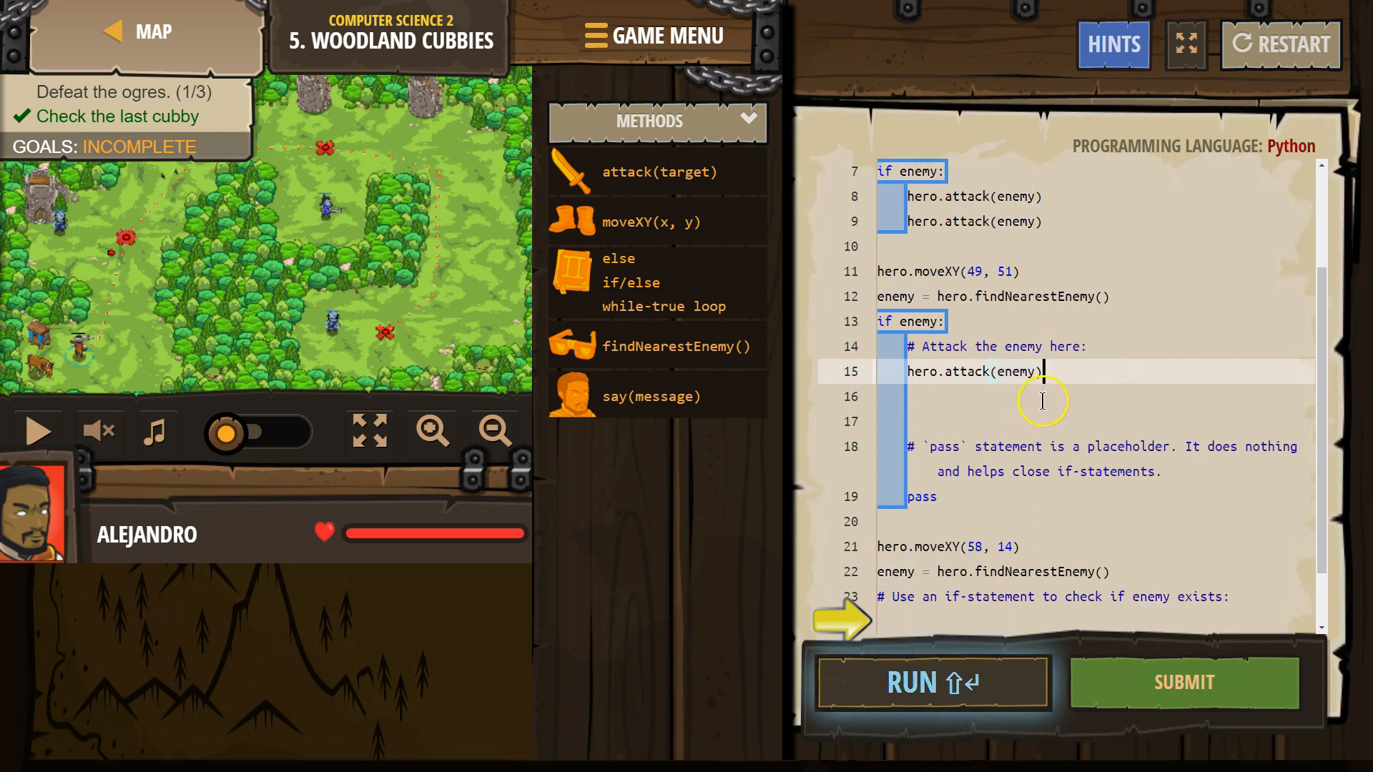
{"action": "scroll", "scroll_direction": "down", "scroll_amount": 3}
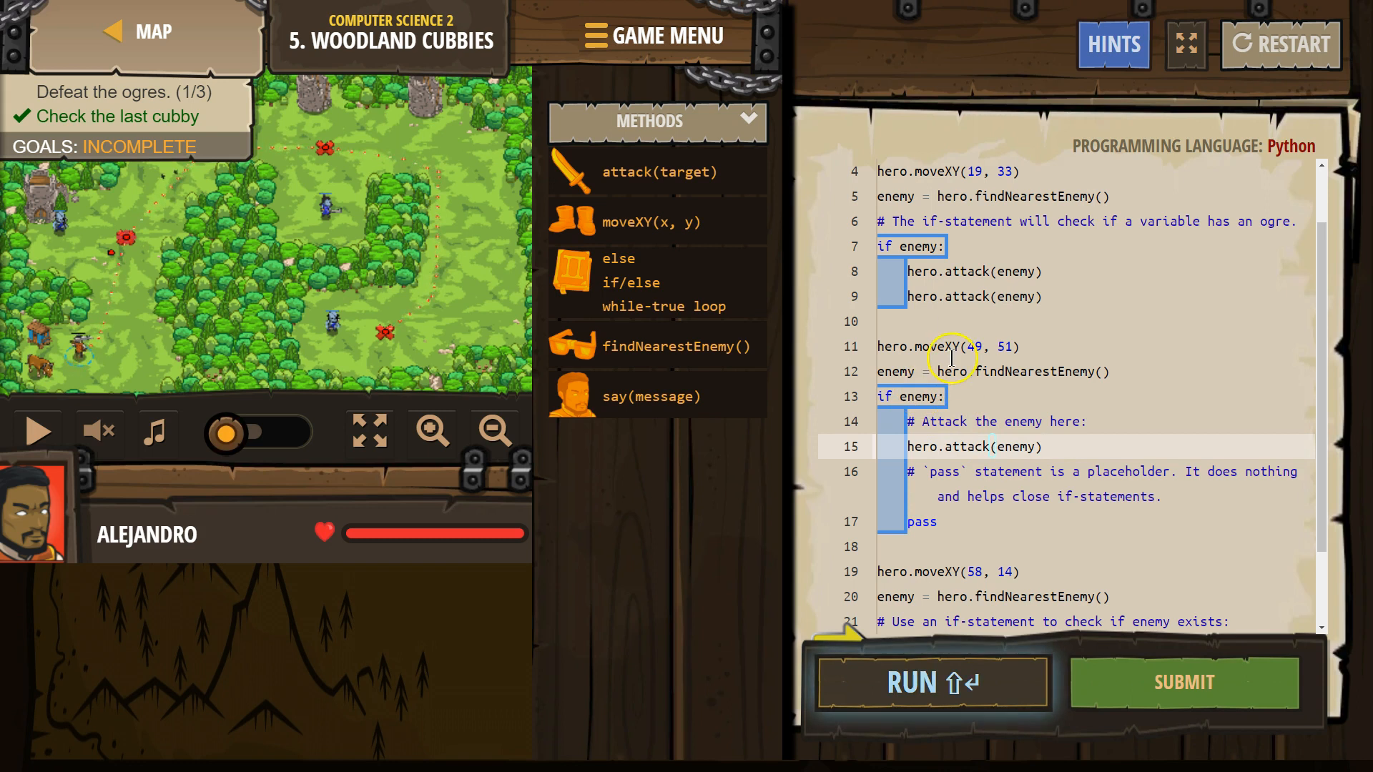
{"action": "left_click", "coordinate": [931, 684]}
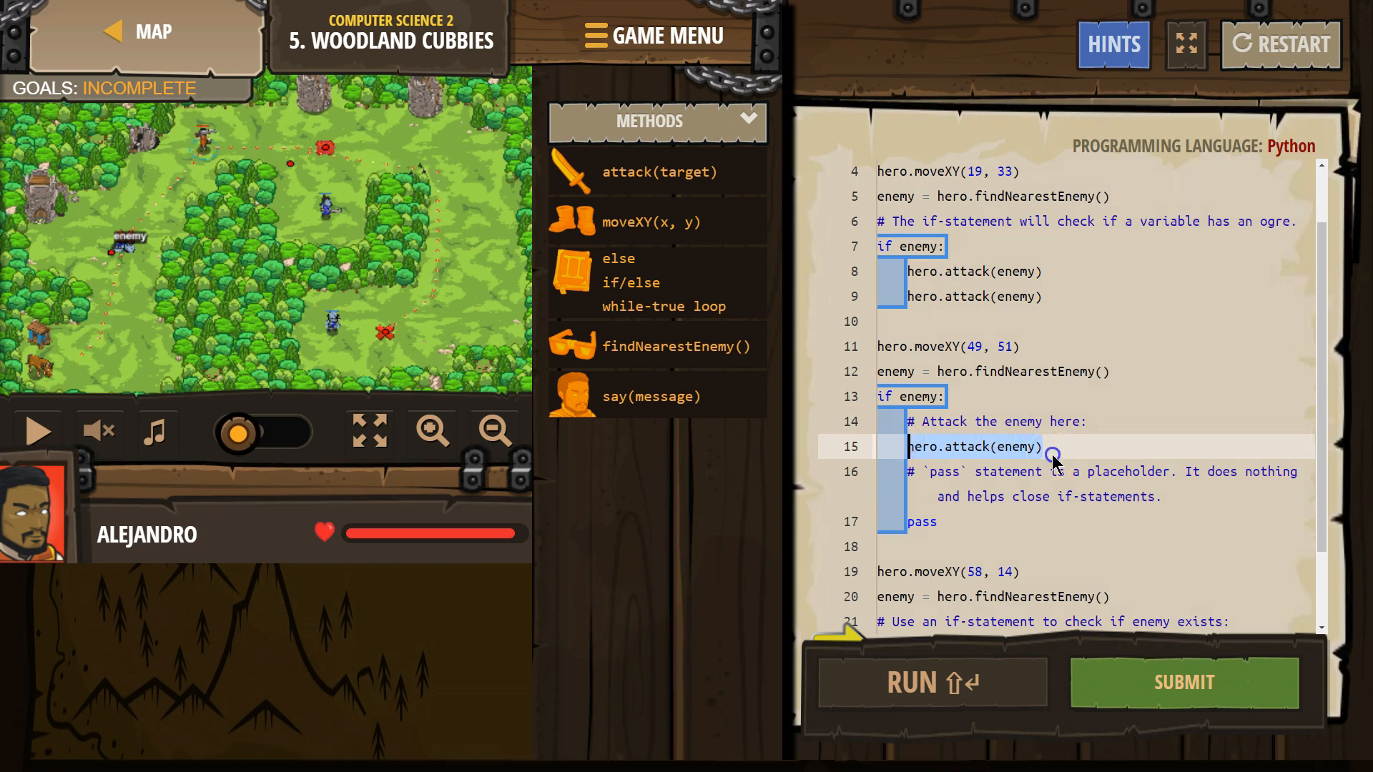
Add a second attack to cubby two and an 'if enemy:' with two hero.attack(enemy) lines at cubby three
{"action": "type", "text": "attack(enemy"}
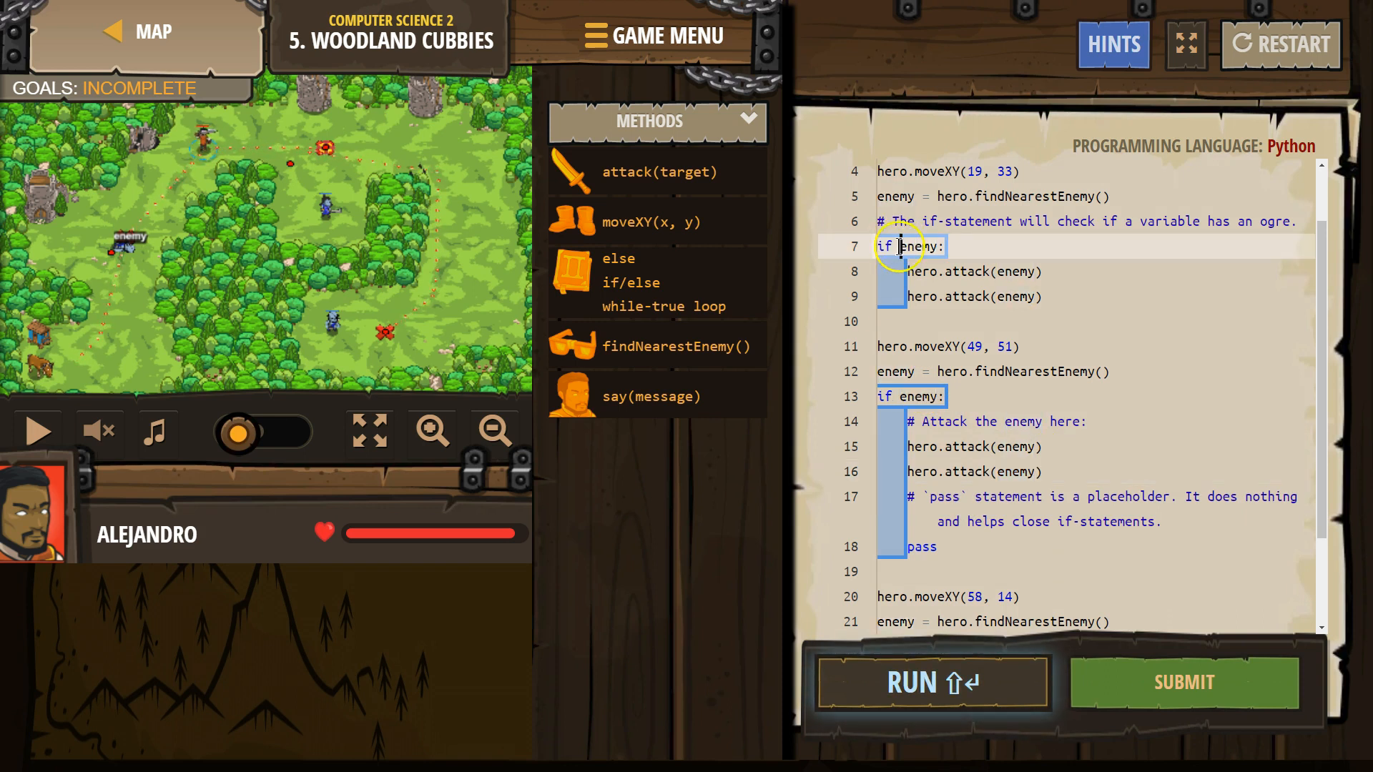
{"action": "mouse_move", "coordinate": [954, 446]}
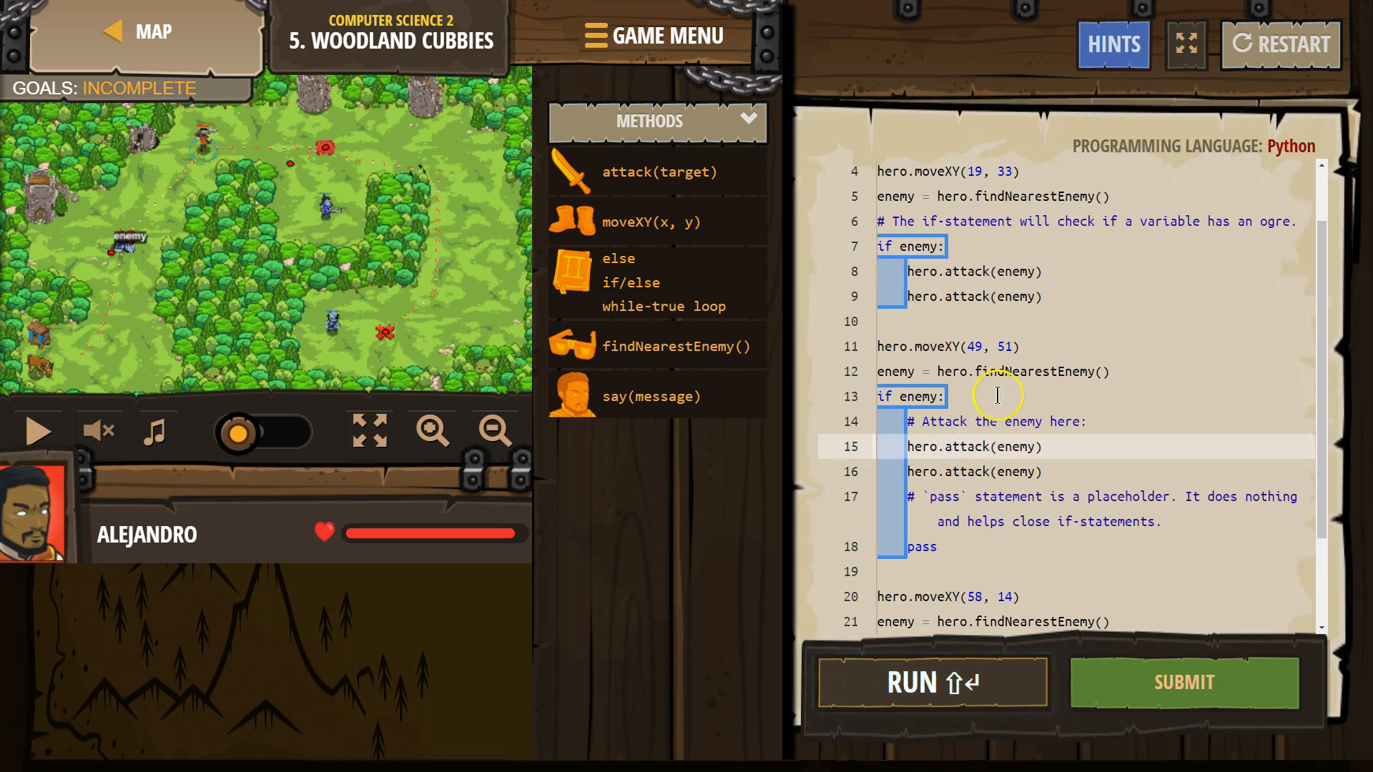
{"action": "mouse_move", "coordinate": [988, 529]}
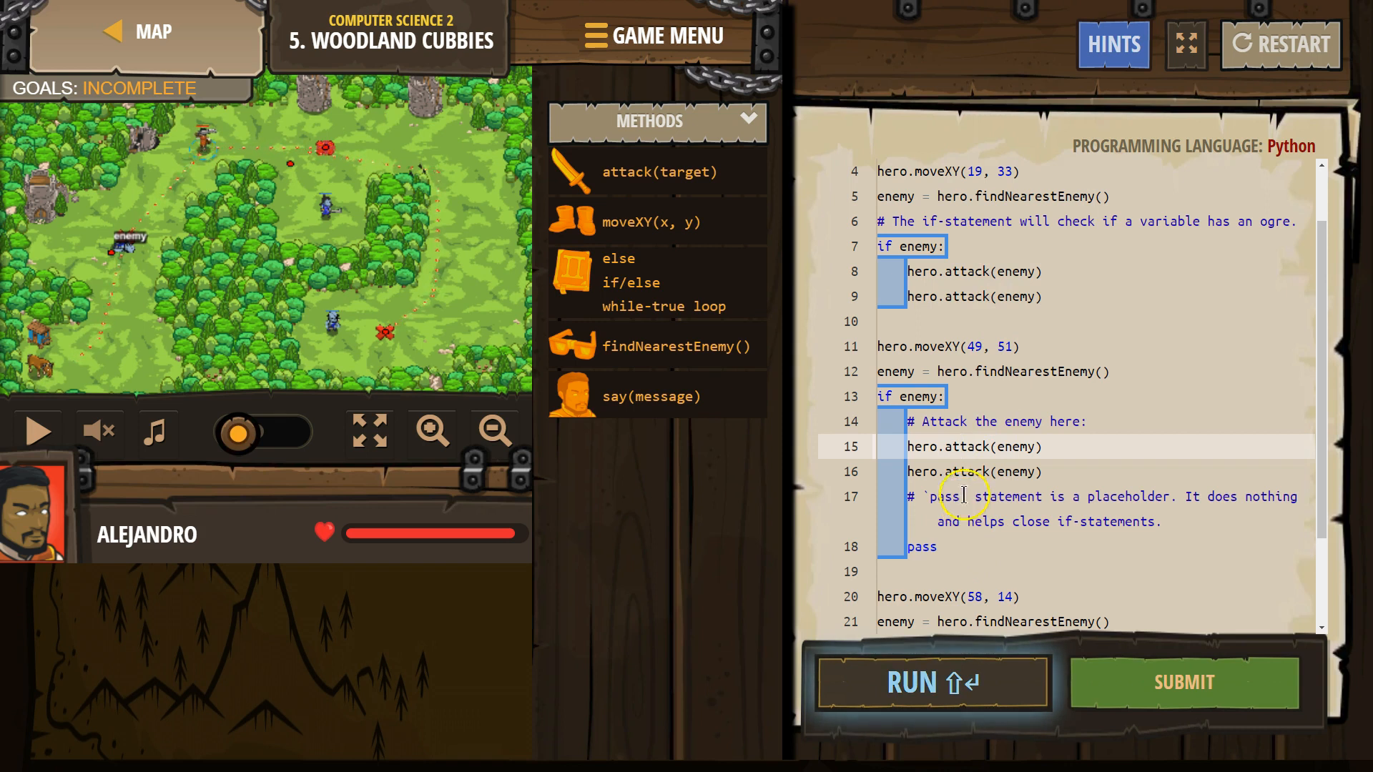
{"action": "scroll", "scroll_direction": "down", "scroll_amount": 3}
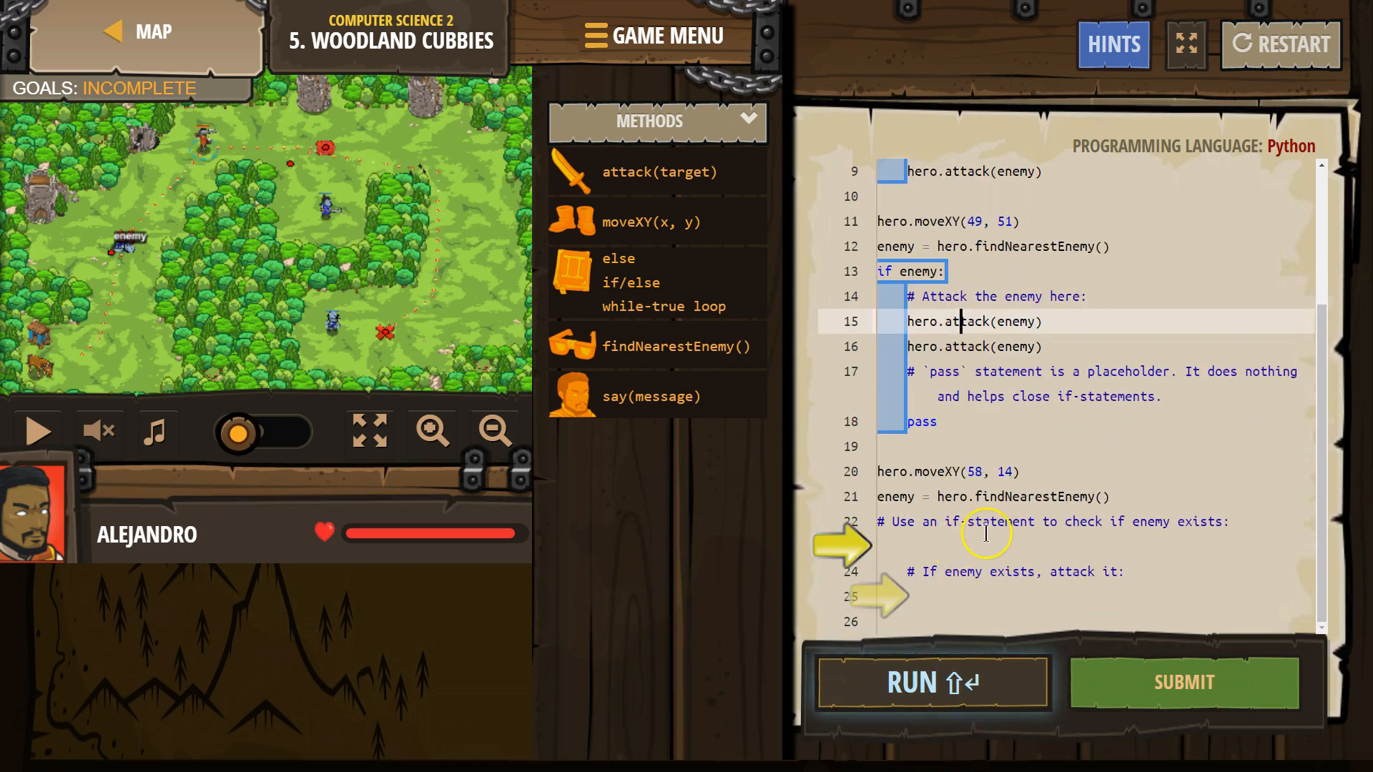
{"action": "type", "text": "if enemy:"}
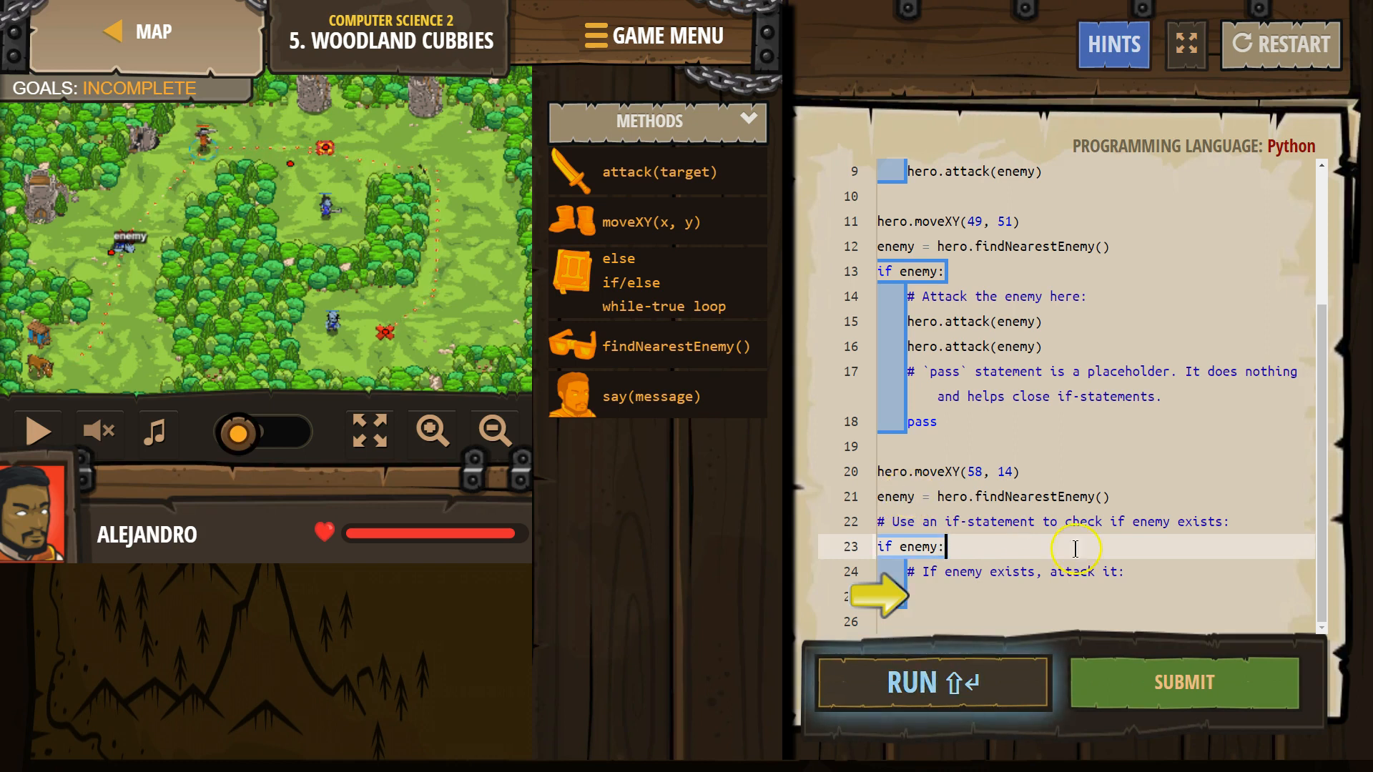
{"action": "type", "text": "hero.attack(enemy"}
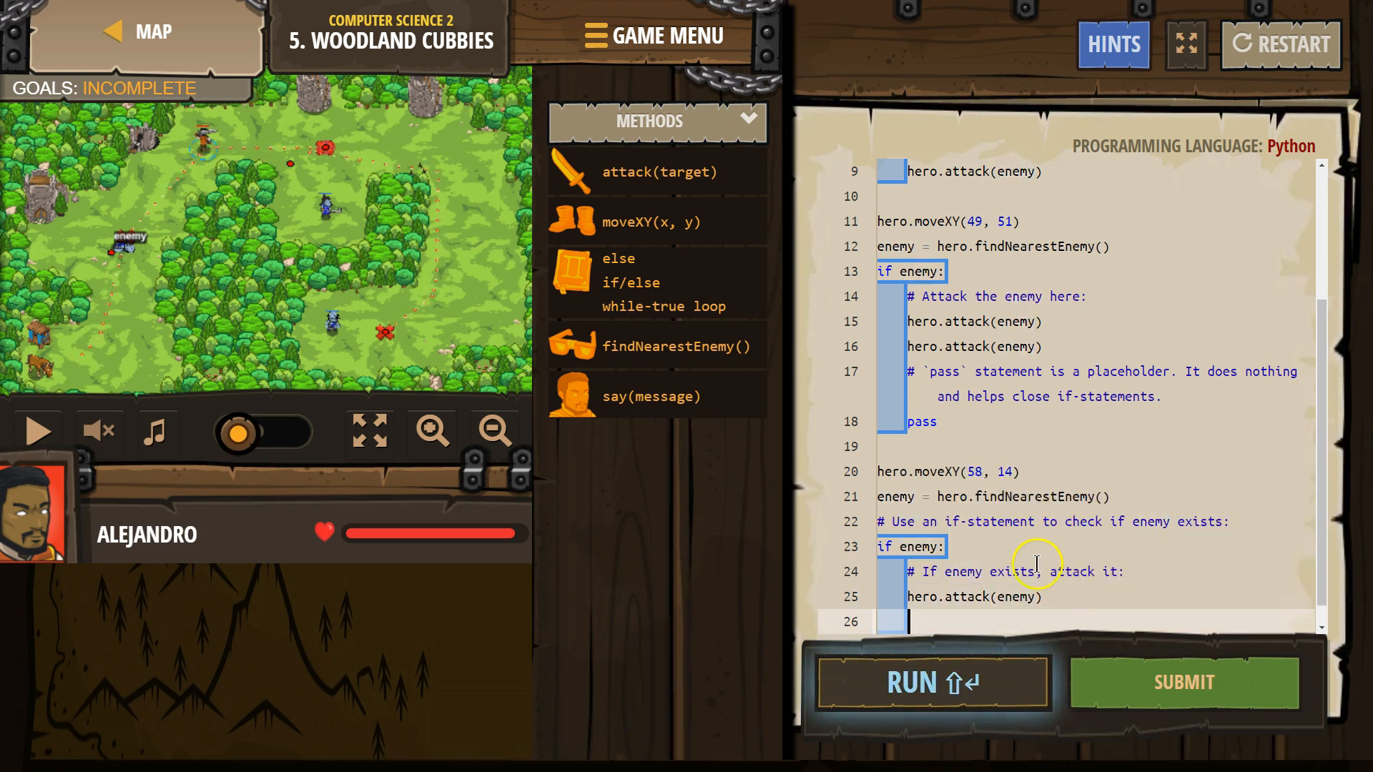
{"action": "type", "text": "hero.attack(enemy)"}
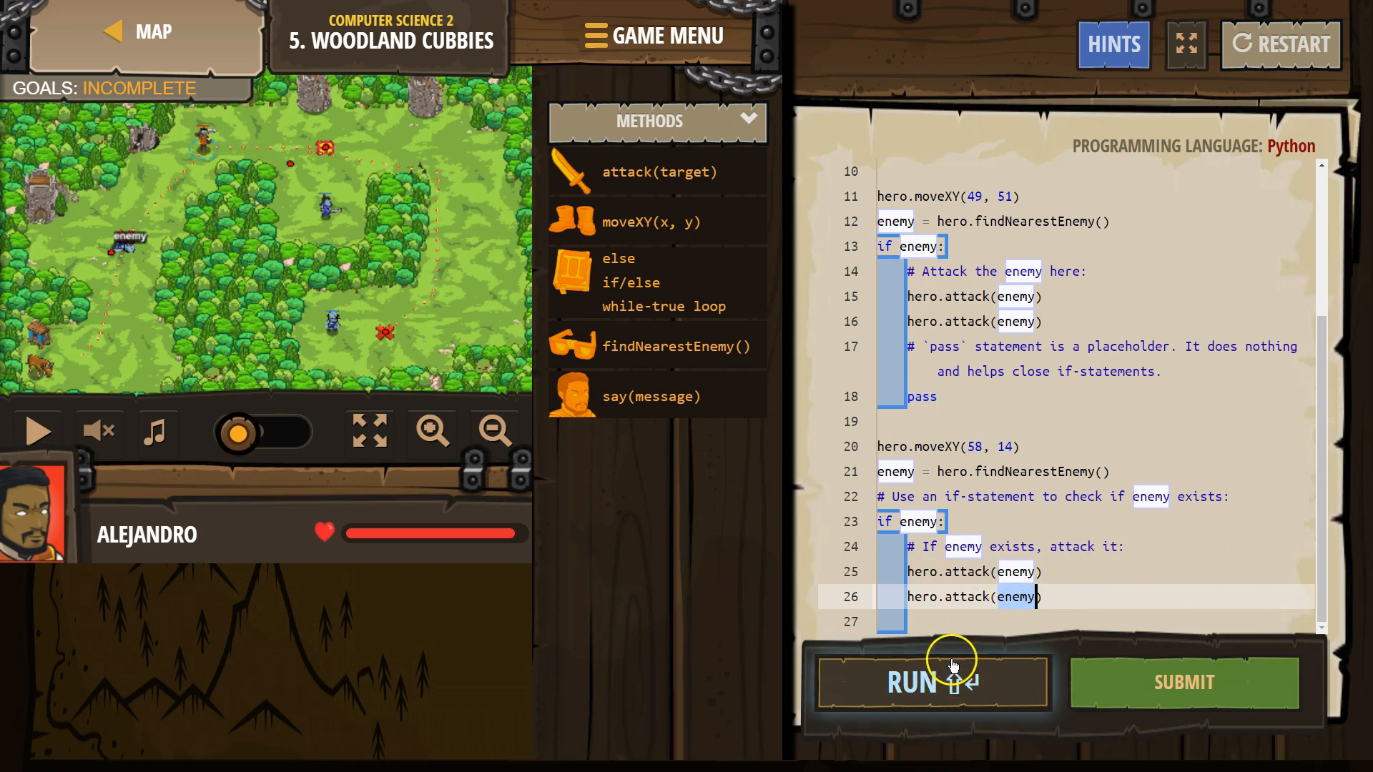
Run the code so all goals succeed, then dismiss the randomized-levels and submit notices
{"action": "left_click", "coordinate": [931, 682]}
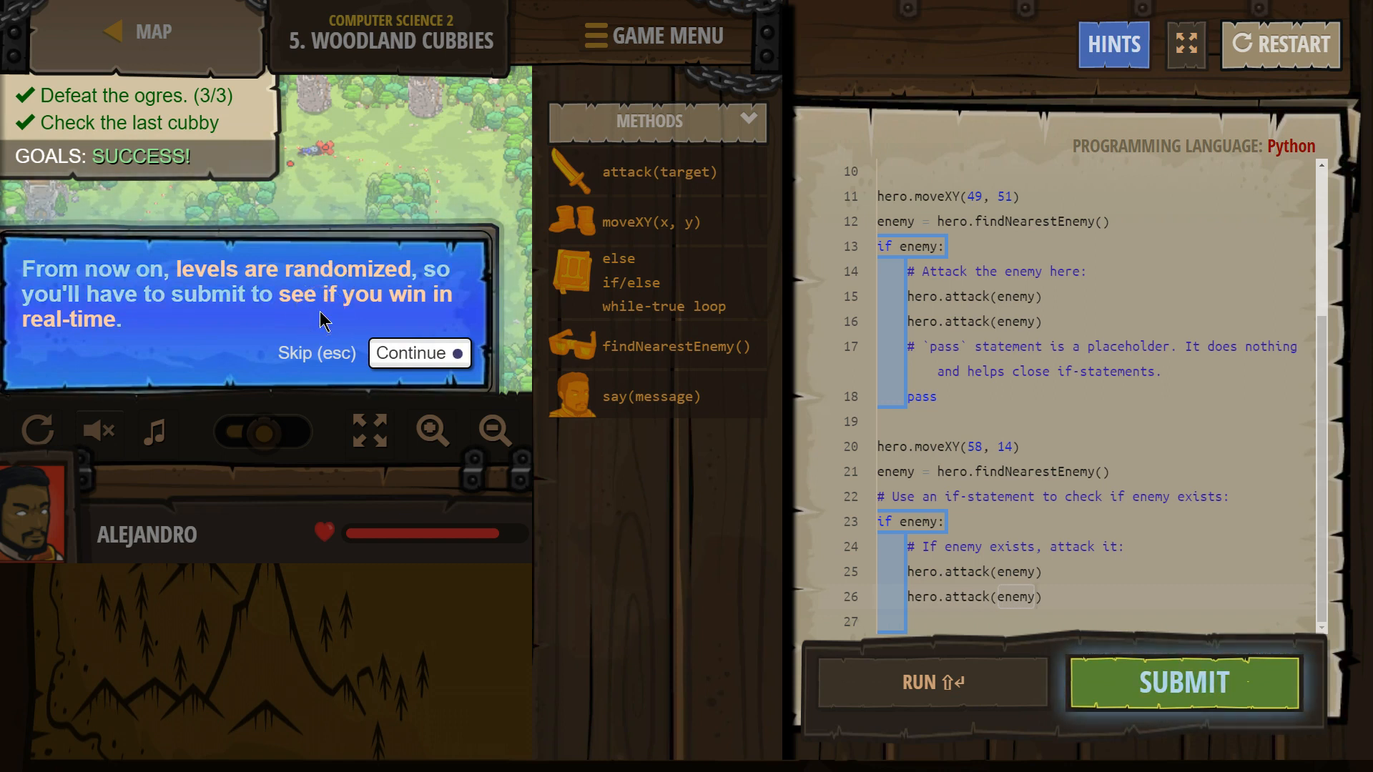
{"action": "mouse_move", "coordinate": [635, 488]}
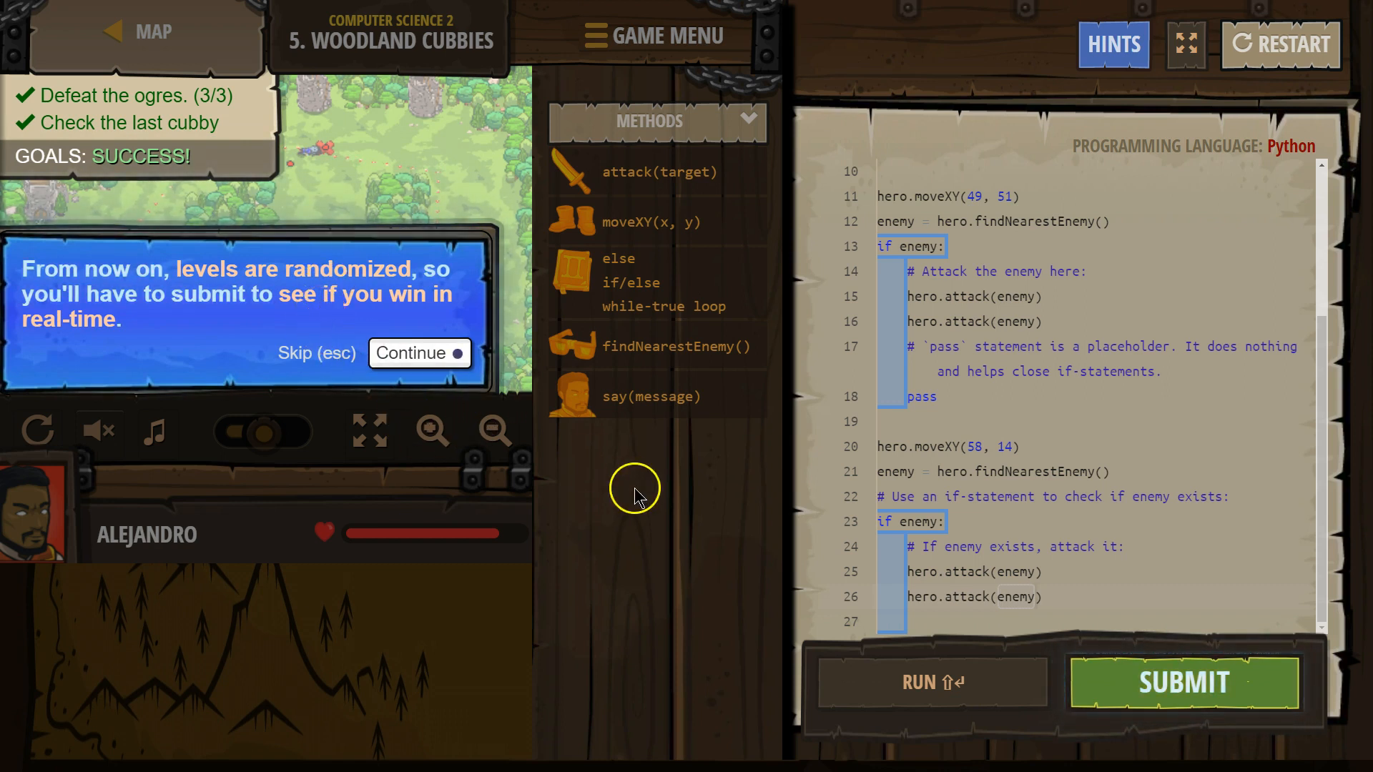
{"action": "mouse_move", "coordinate": [442, 403]}
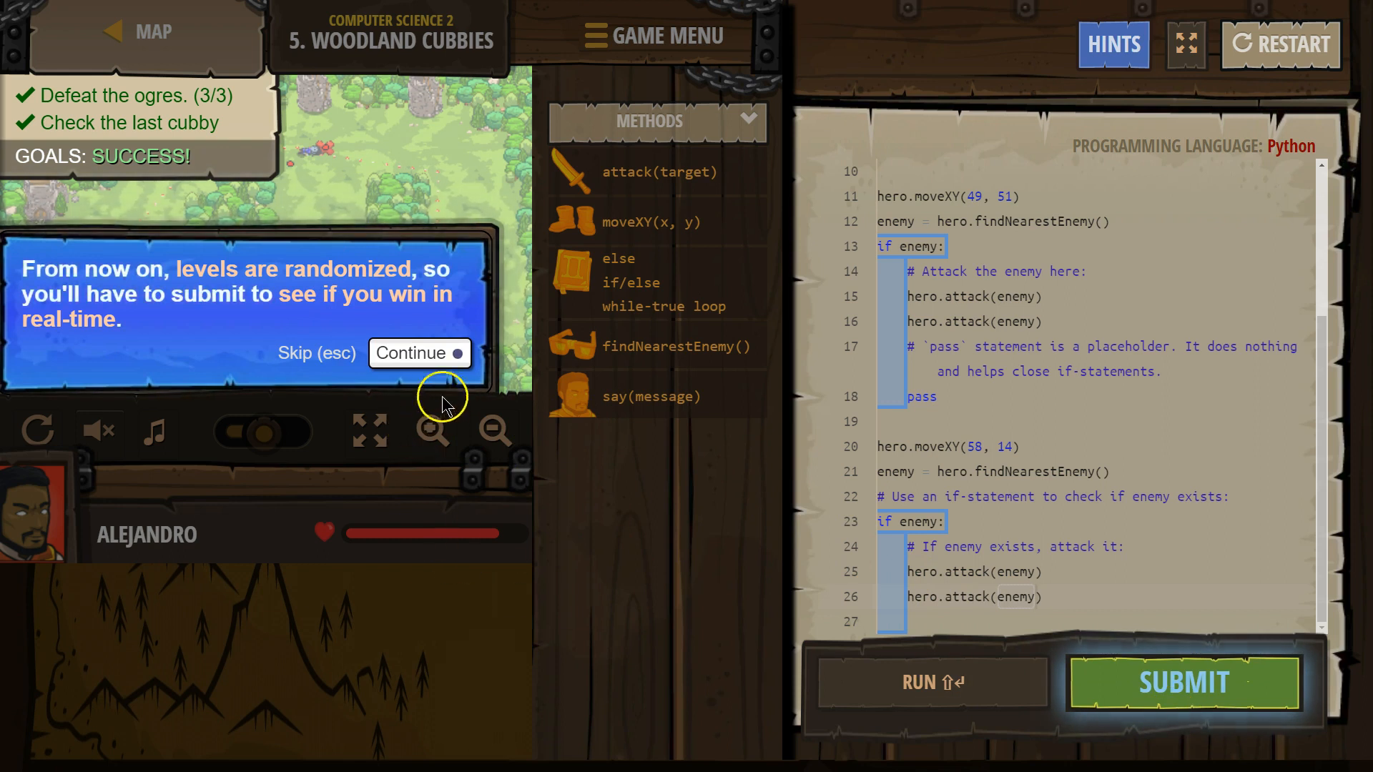
{"action": "left_click", "coordinate": [420, 353]}
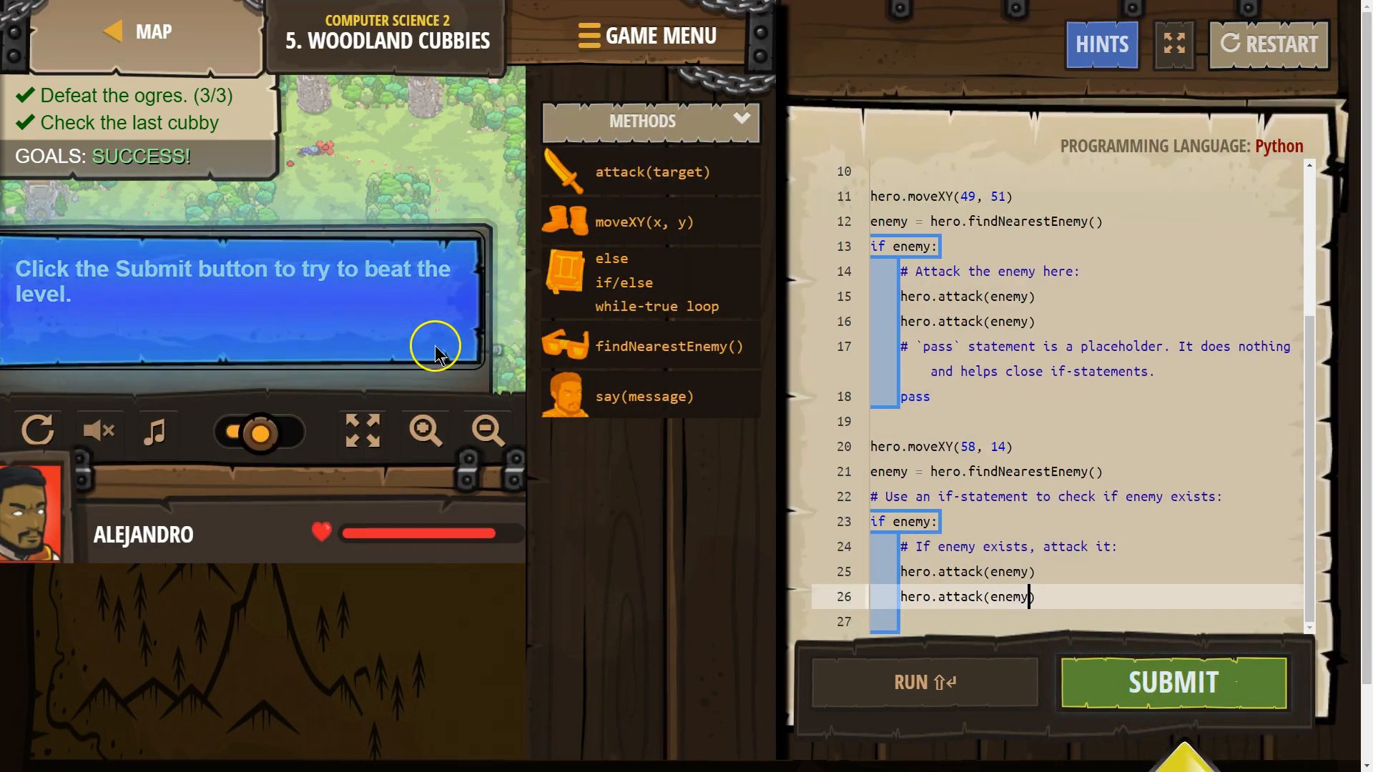
{"action": "left_click", "coordinate": [1173, 684]}
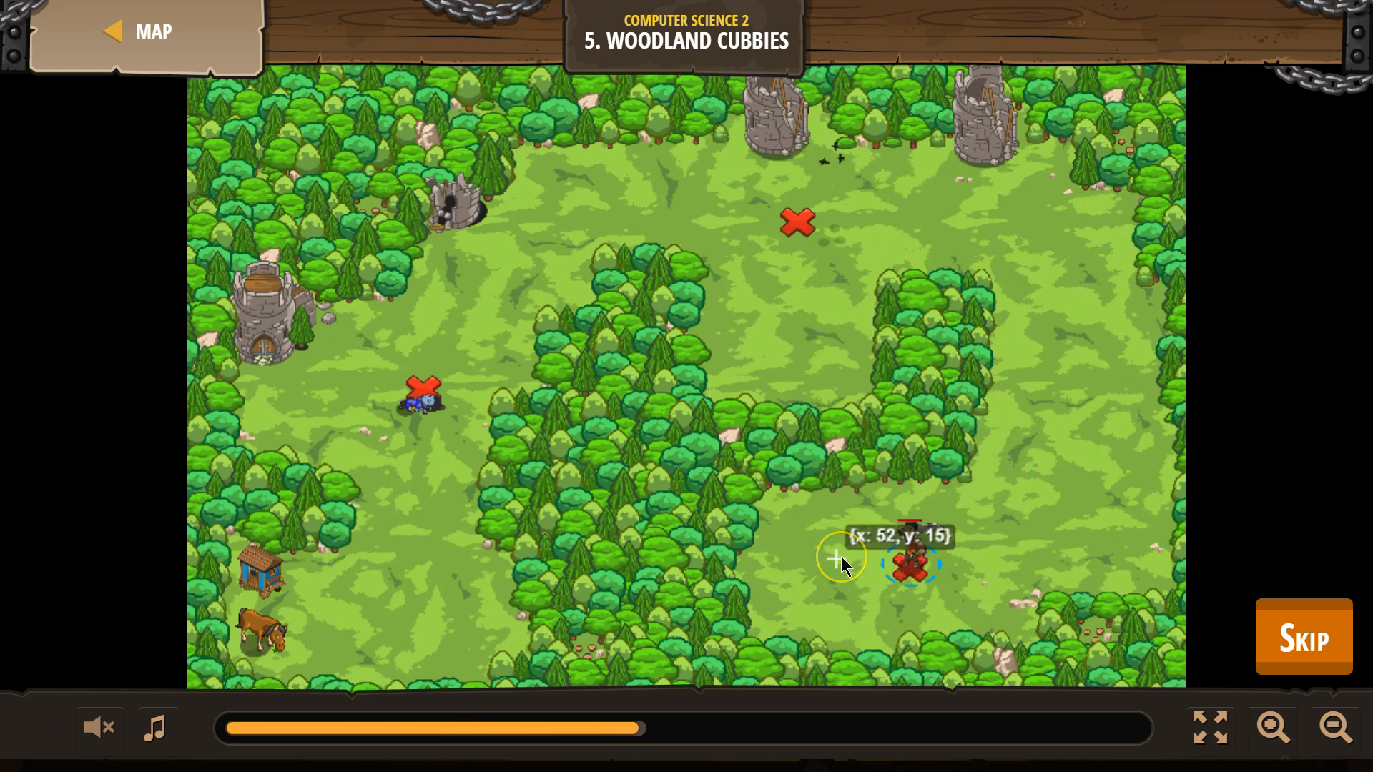
Submit the solution and let the full playback finish back at the editor
{"action": "left_click", "coordinate": [1302, 636]}
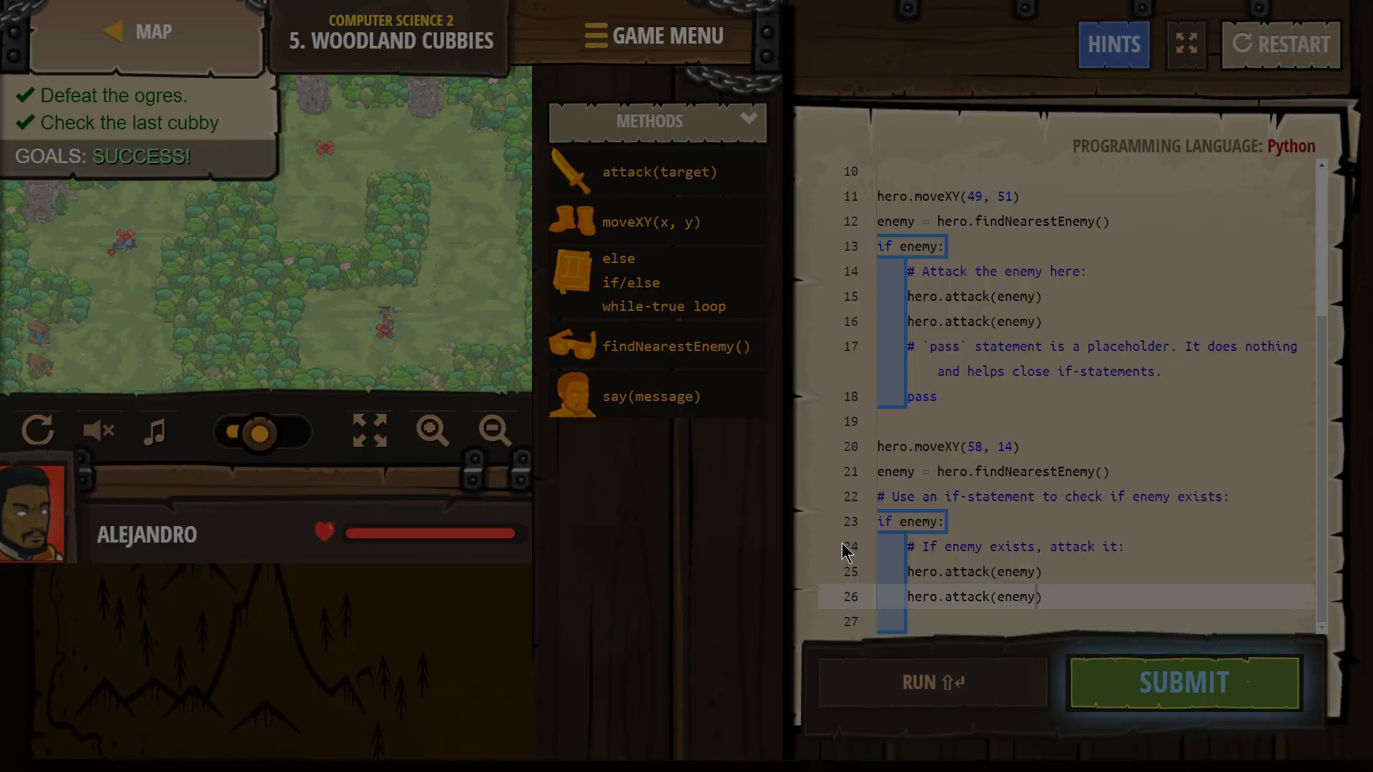
{"action": "left_click", "coordinate": [1185, 684]}
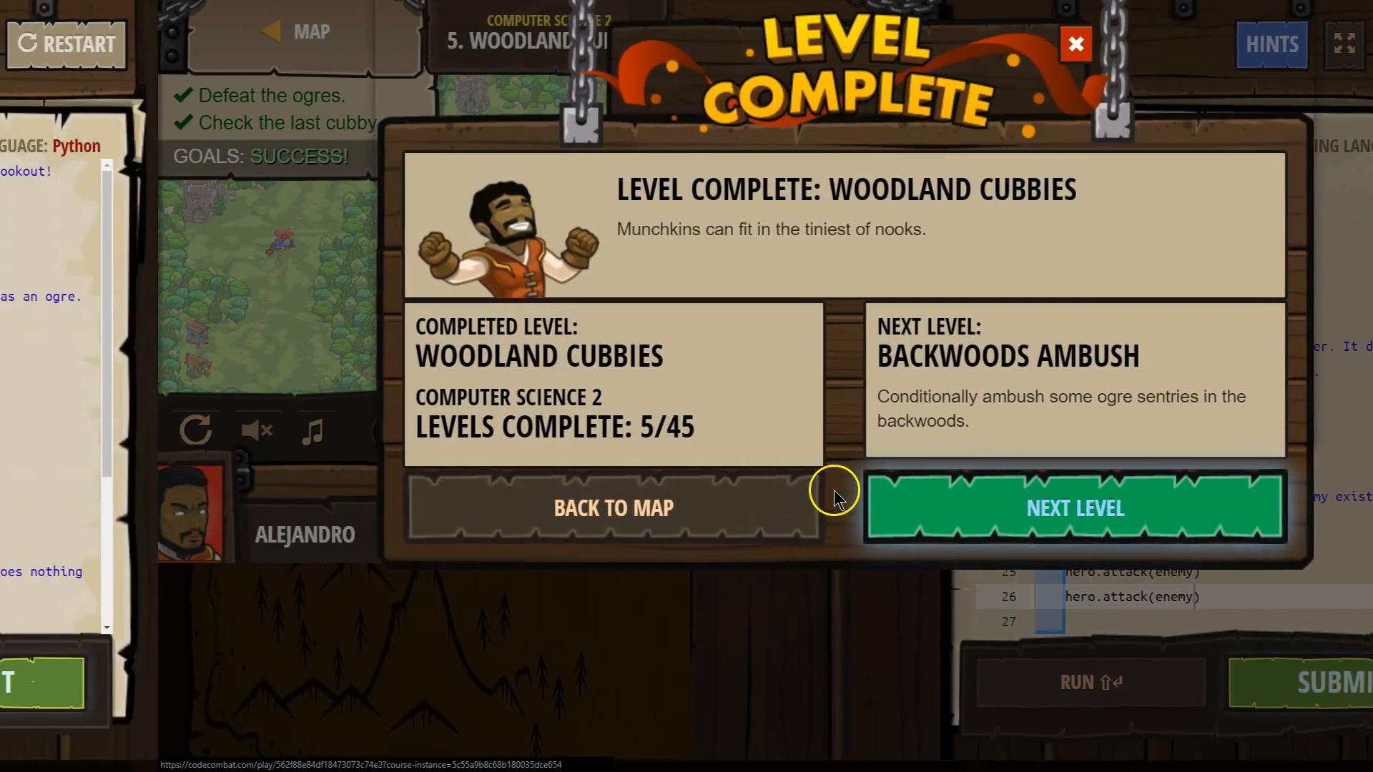
{"action": "left_click", "coordinate": [1076, 45]}
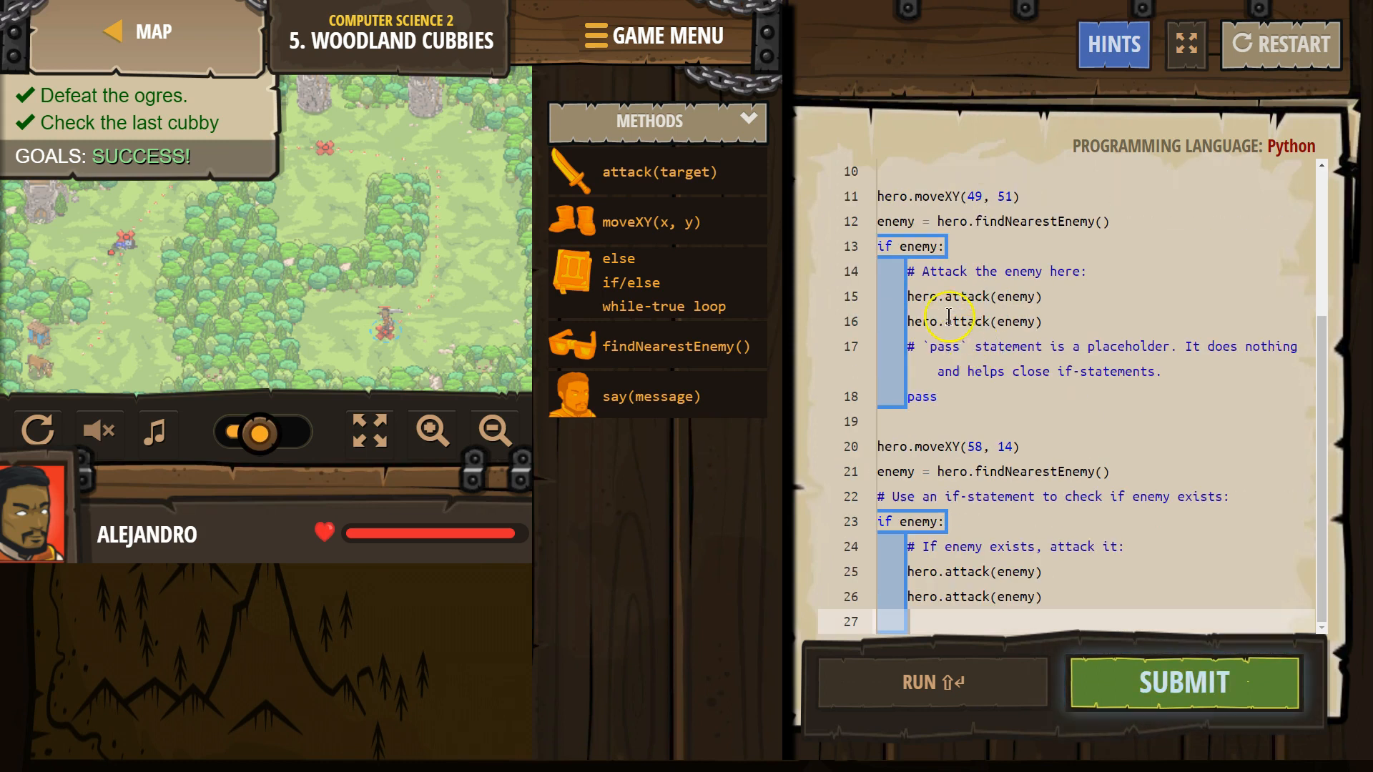
{"action": "mouse_move", "coordinate": [911, 491]}
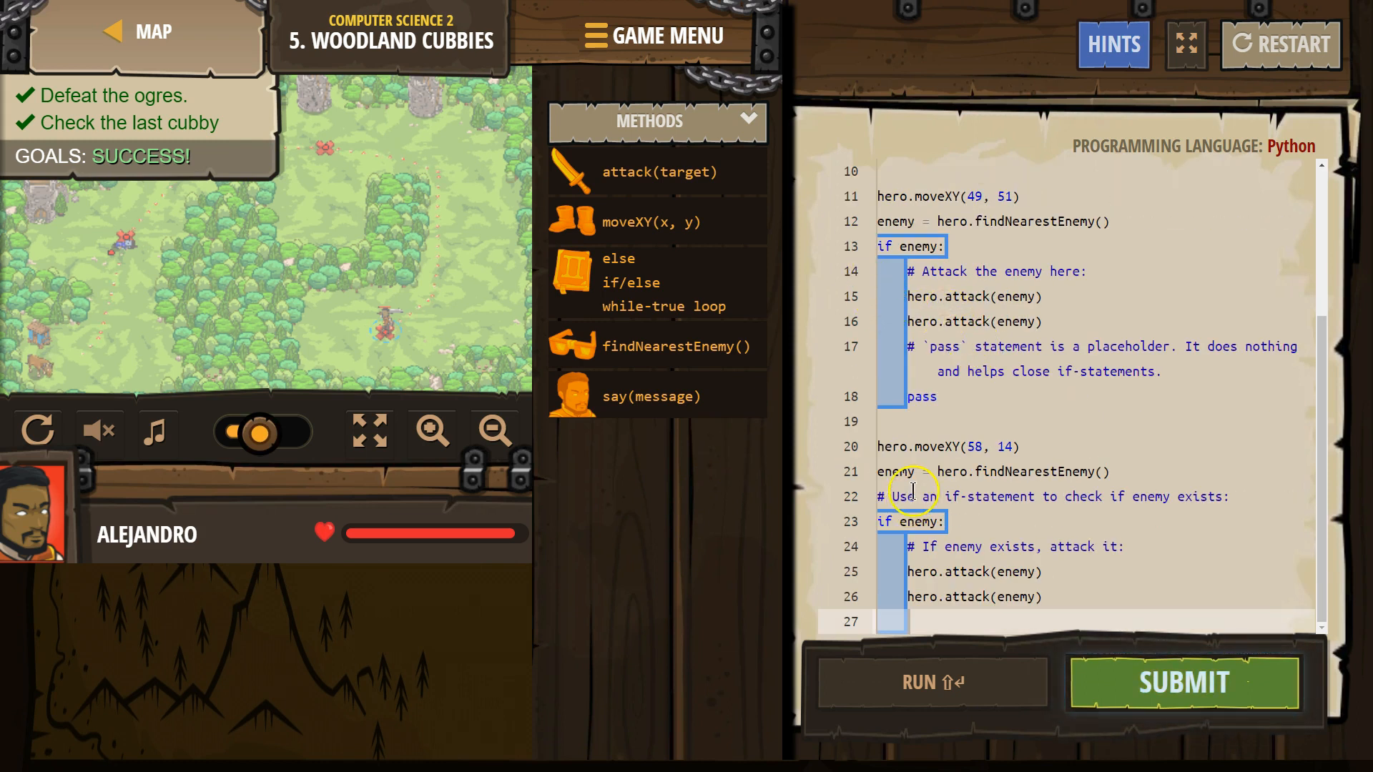